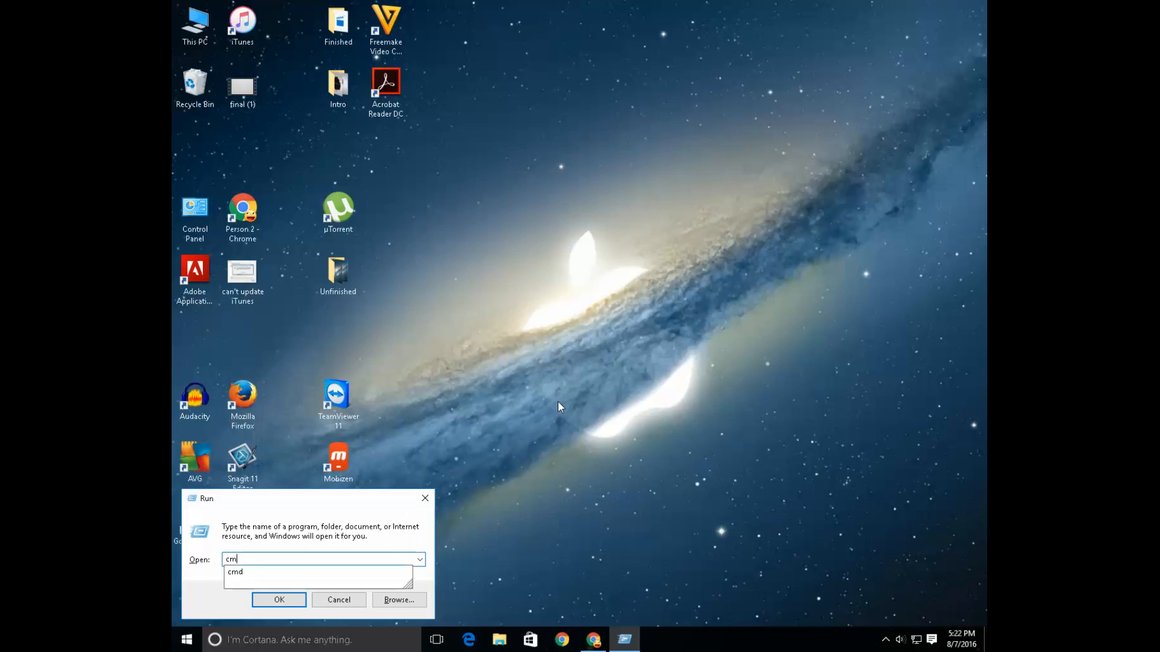
Launch cmd from the Run dialog to get a Command Prompt window.
{"action": "left_click", "coordinate": [279, 600]}
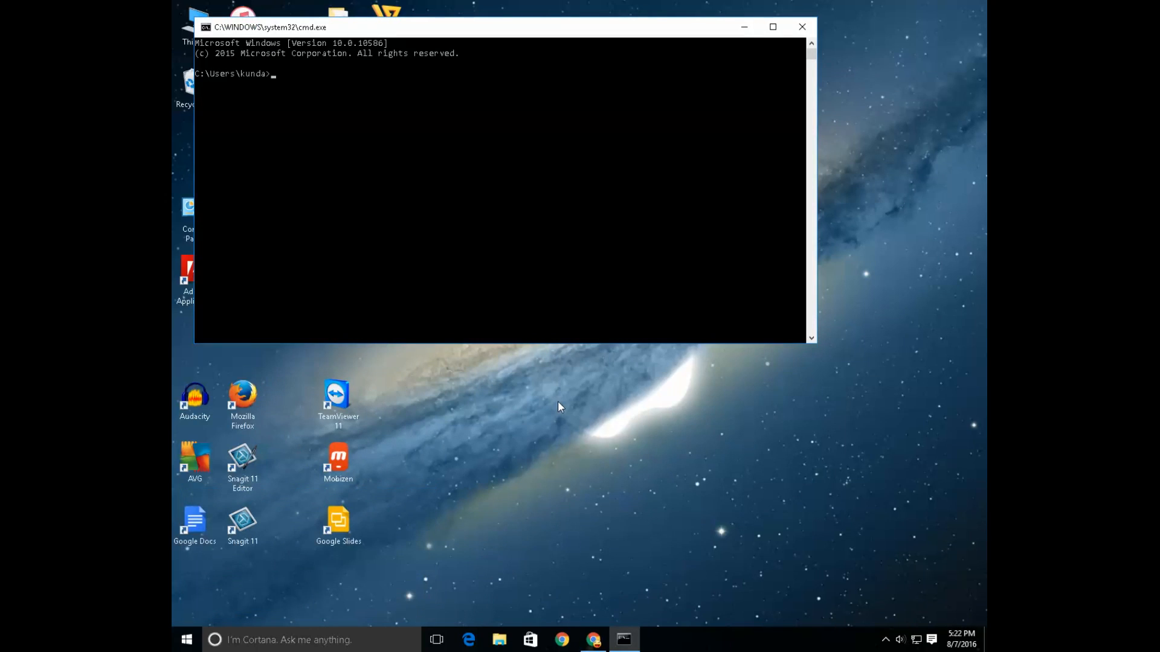
Run ipconfig /release to drop the Ethernet adapter's current address.
{"action": "type", "text": "ipconfig"}
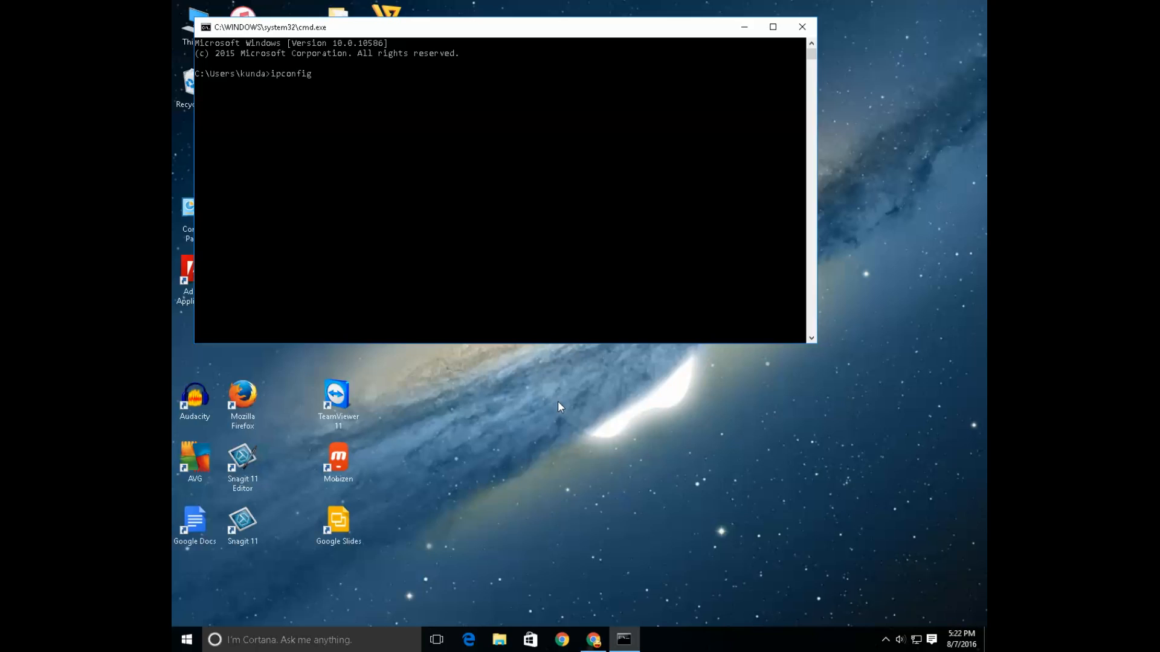
{"action": "type", "text": "/release"}
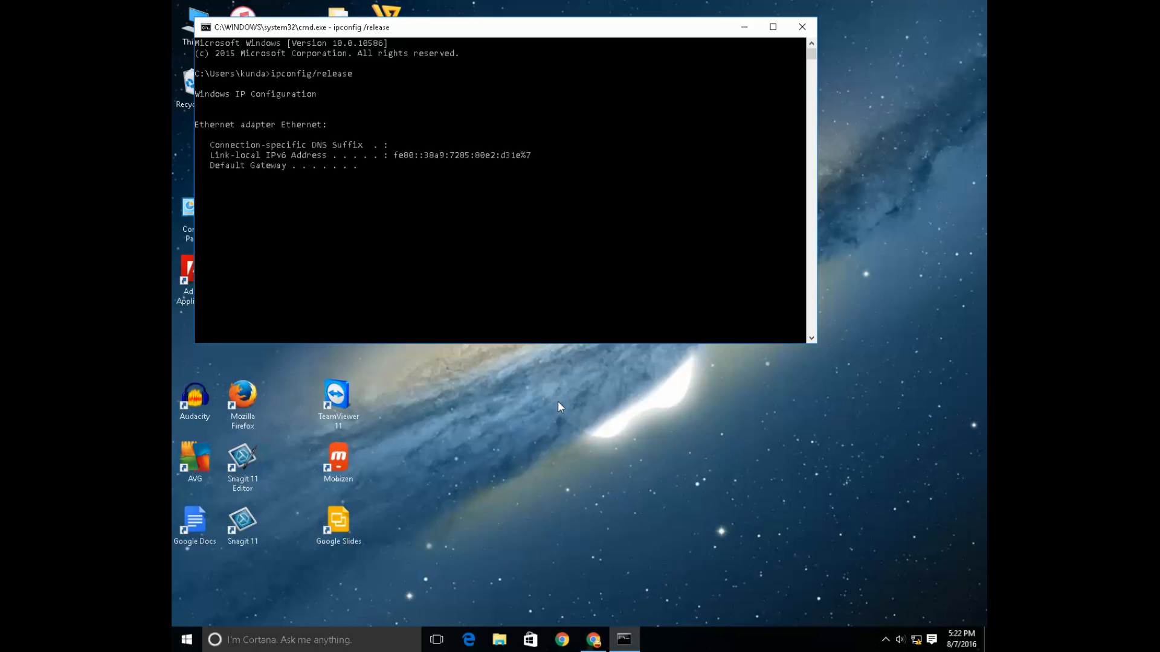
{"action": "key", "text": "Return"}
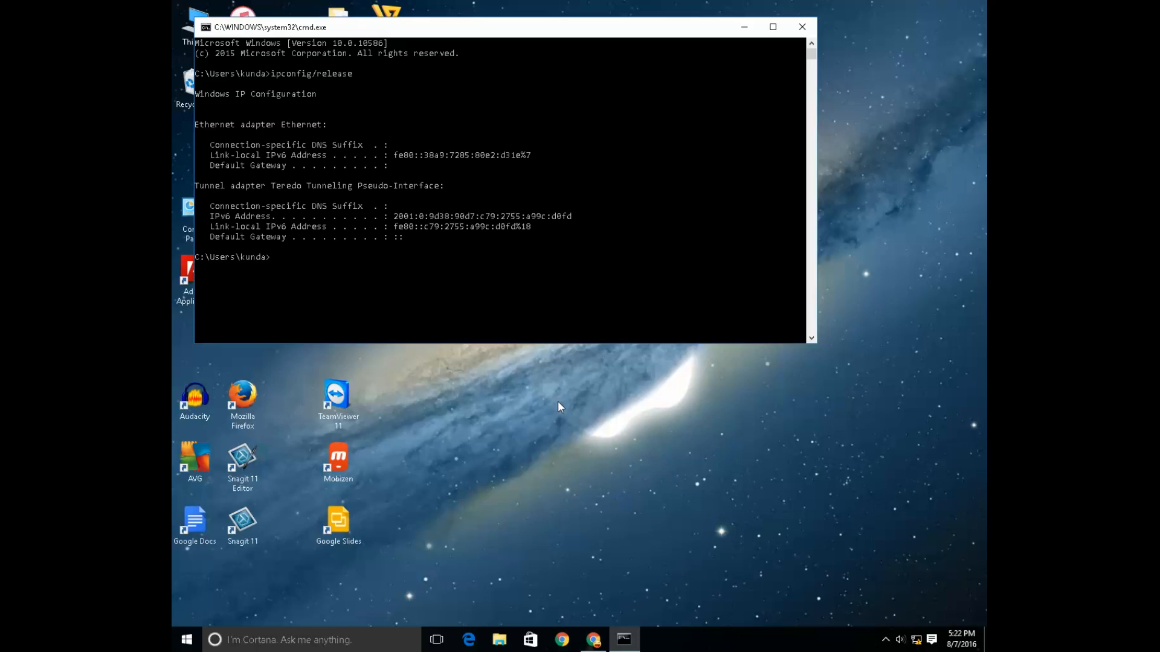
Run ipconfig /renew so the adapter receives IPv4 address 192.168.1.111 again.
{"action": "type", "text": "ip"}
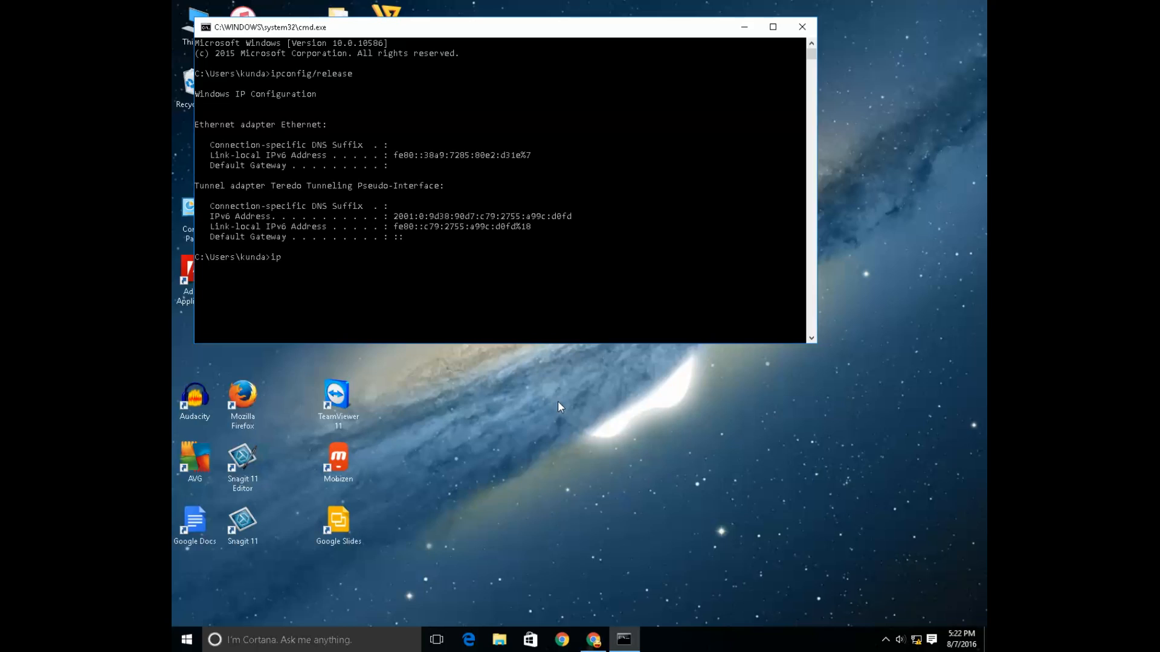
{"action": "type", "text": "c"}
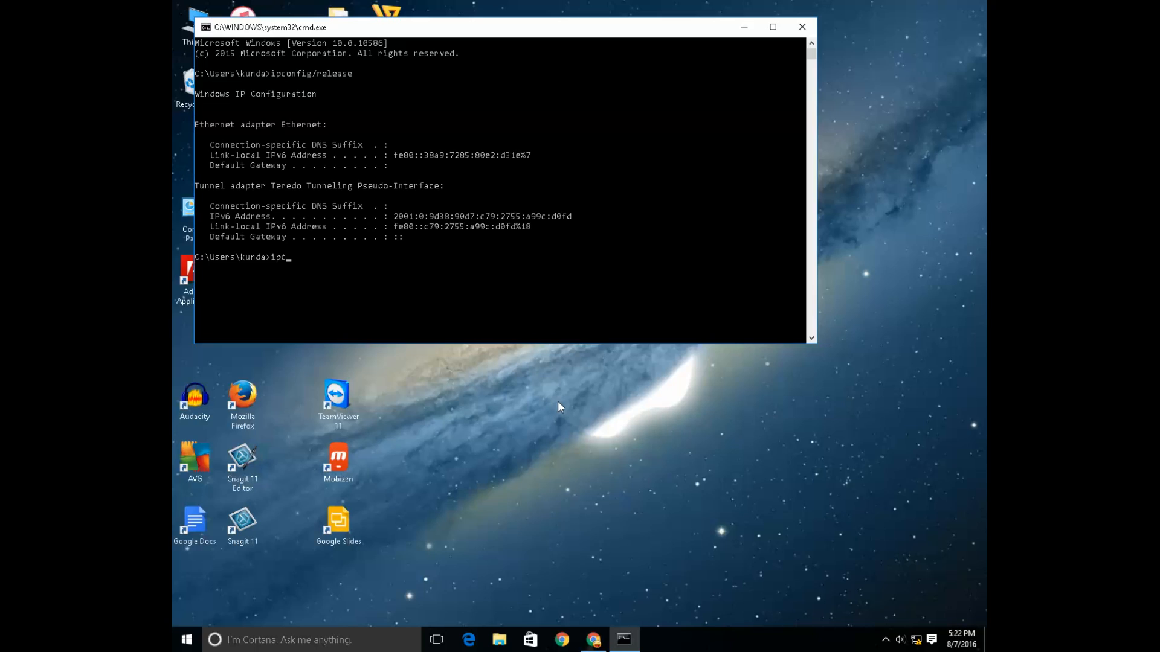
{"action": "type", "text": "onfig/r"}
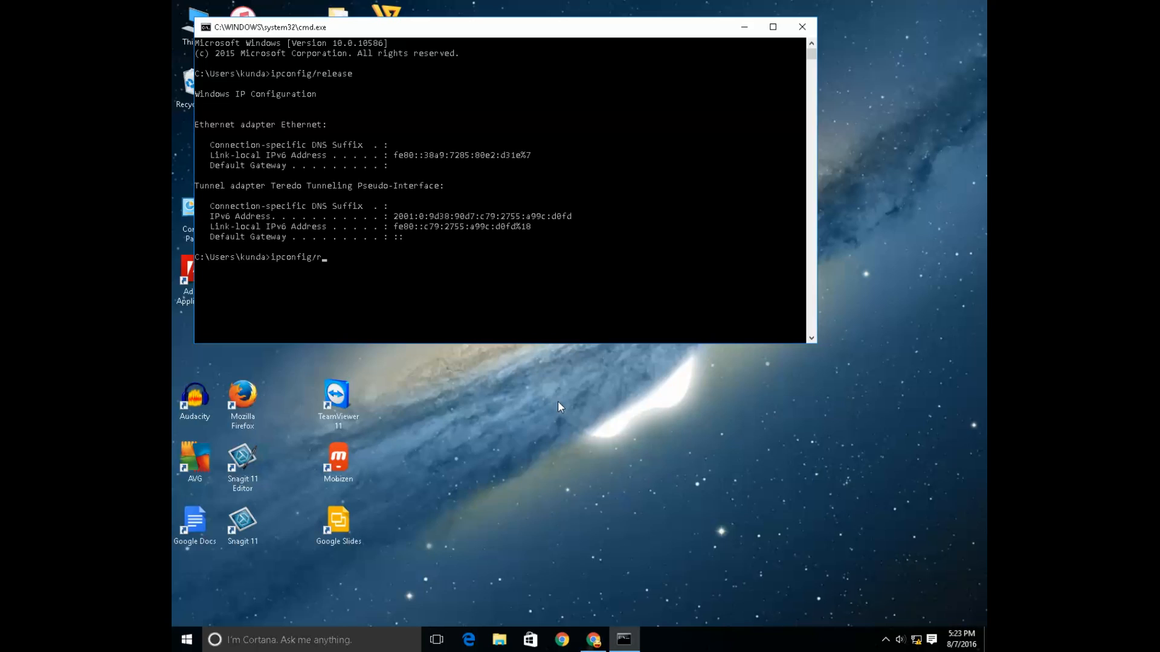
{"action": "key", "text": "Return"}
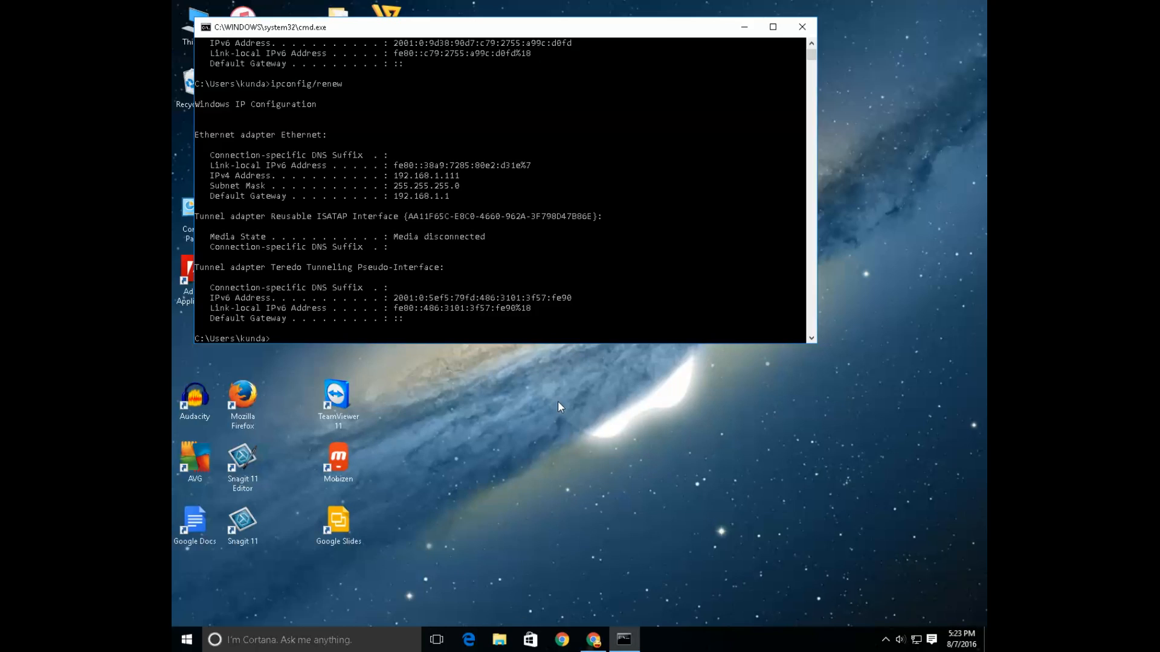
{"action": "mouse_move", "coordinate": [767, 127]}
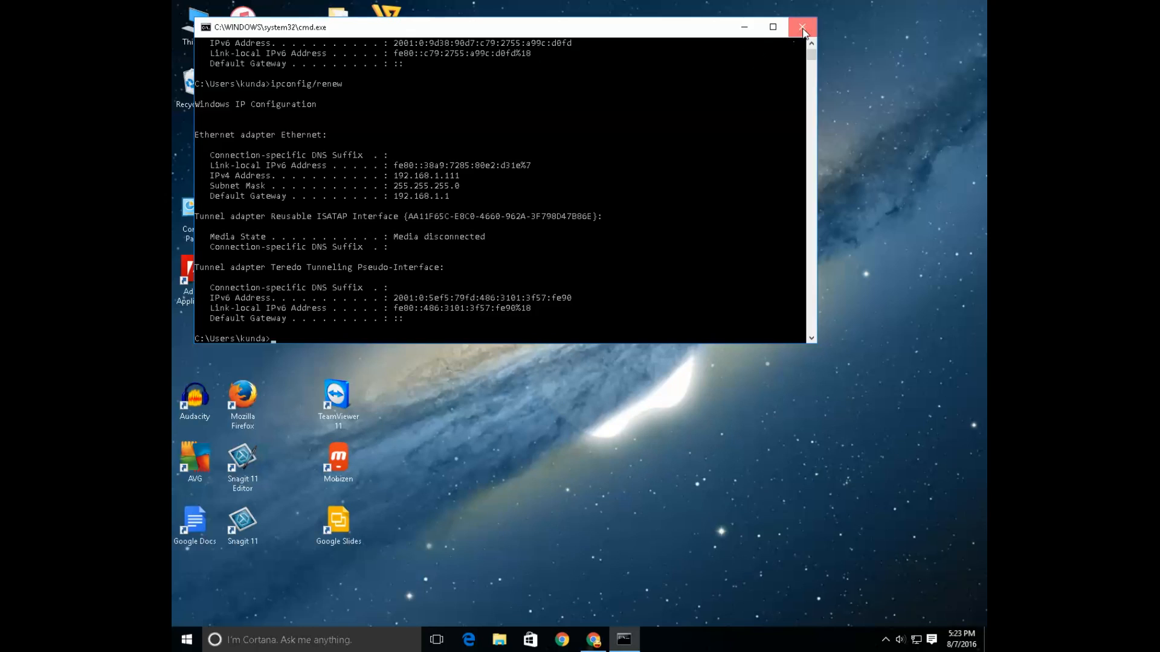
Close Command Prompt and reach Network and Sharing Center from the network tray icon.
{"action": "left_click", "coordinate": [803, 27]}
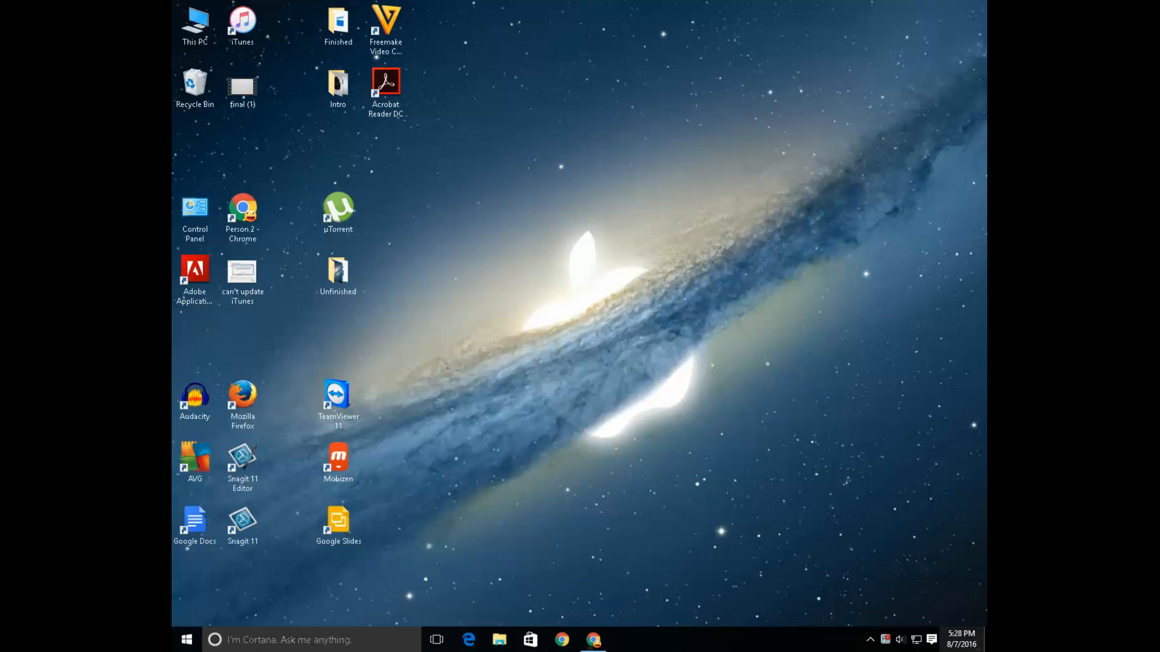
{"action": "mouse_move", "coordinate": [915, 639]}
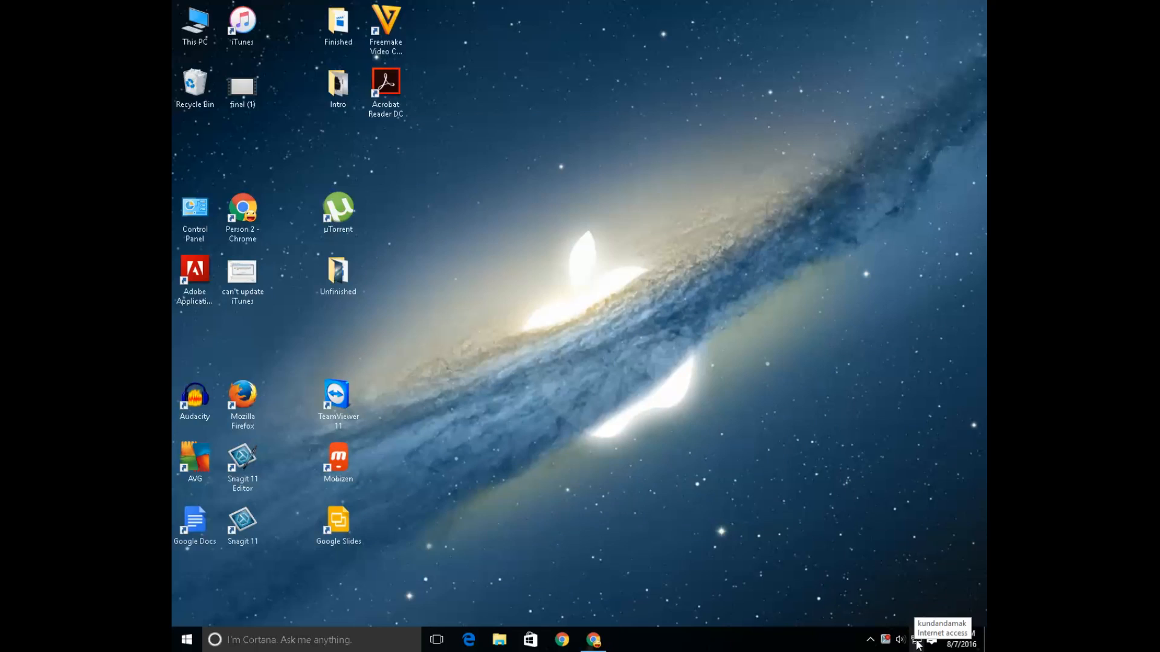
{"action": "right_click", "coordinate": [899, 640]}
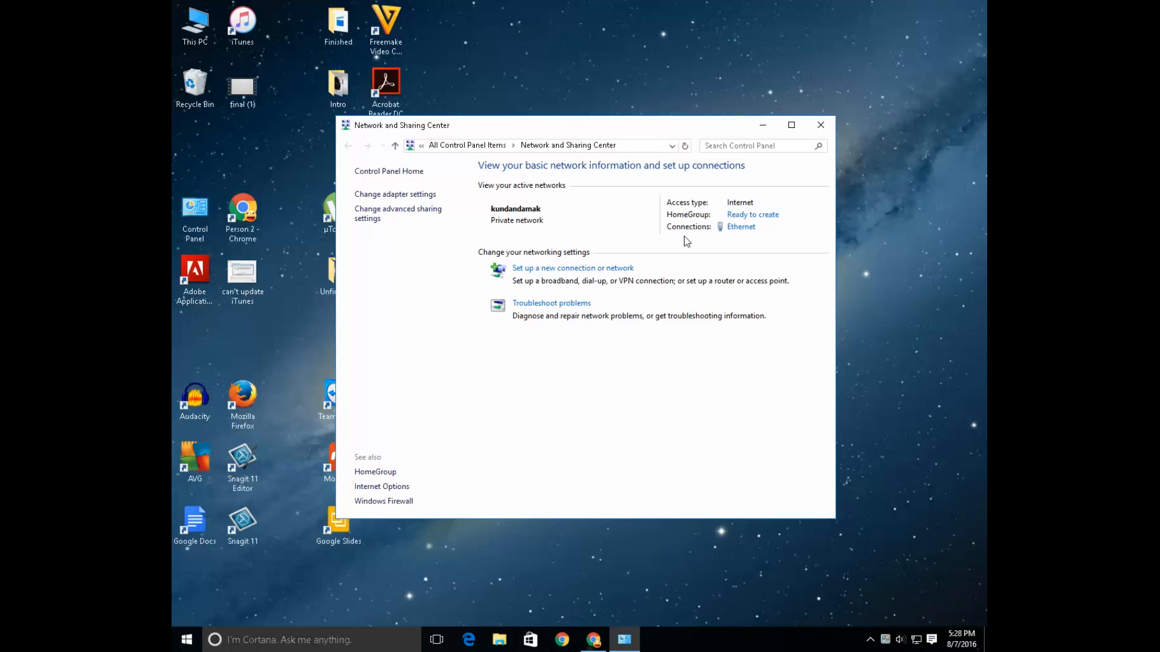
{"action": "mouse_move", "coordinate": [741, 226]}
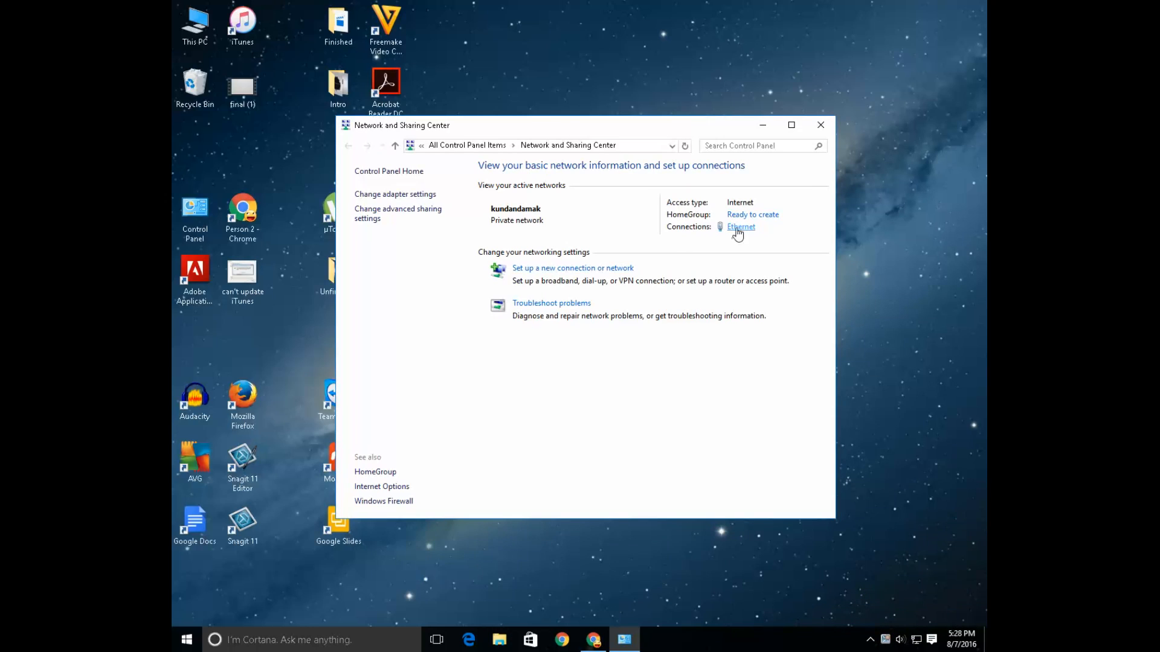
{"action": "mouse_move", "coordinate": [691, 232]}
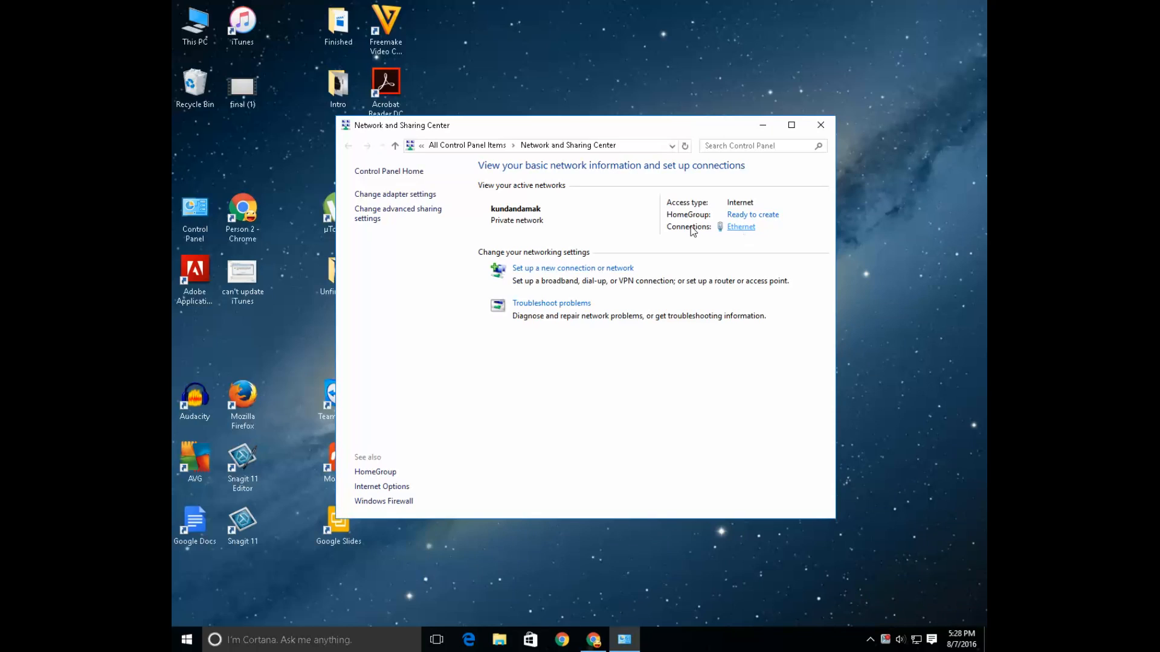
{"action": "mouse_move", "coordinate": [712, 234]}
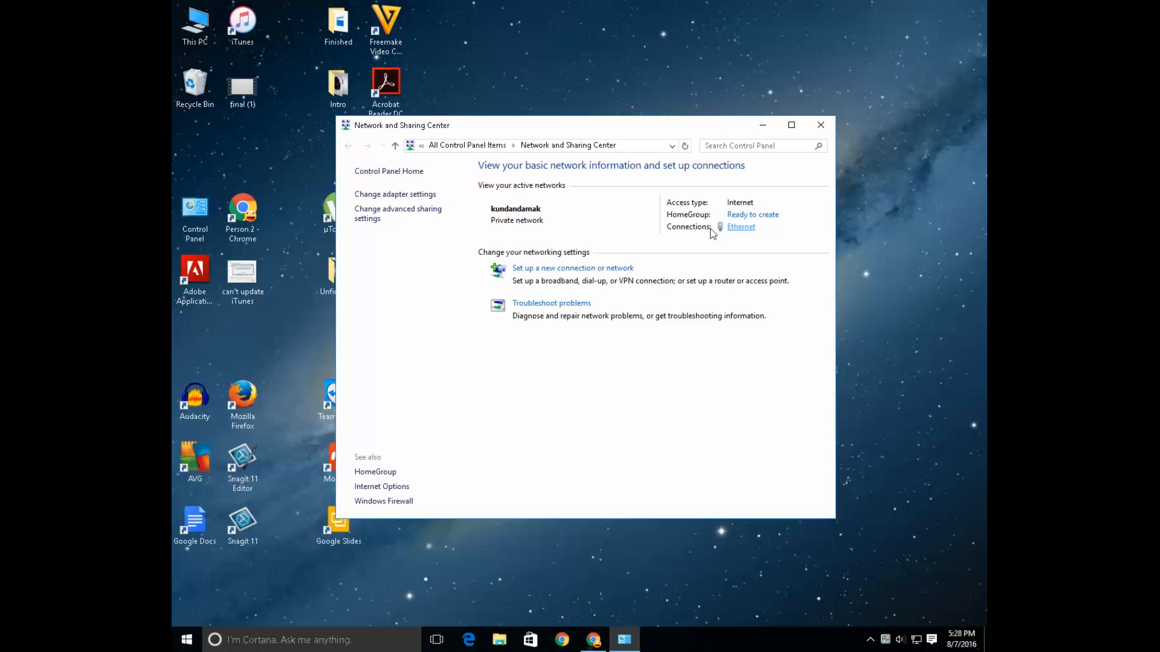
Reach the Ethernet connection's Internet Protocol Version 4 (TCP/IPv4) properties.
{"action": "left_click", "coordinate": [741, 226]}
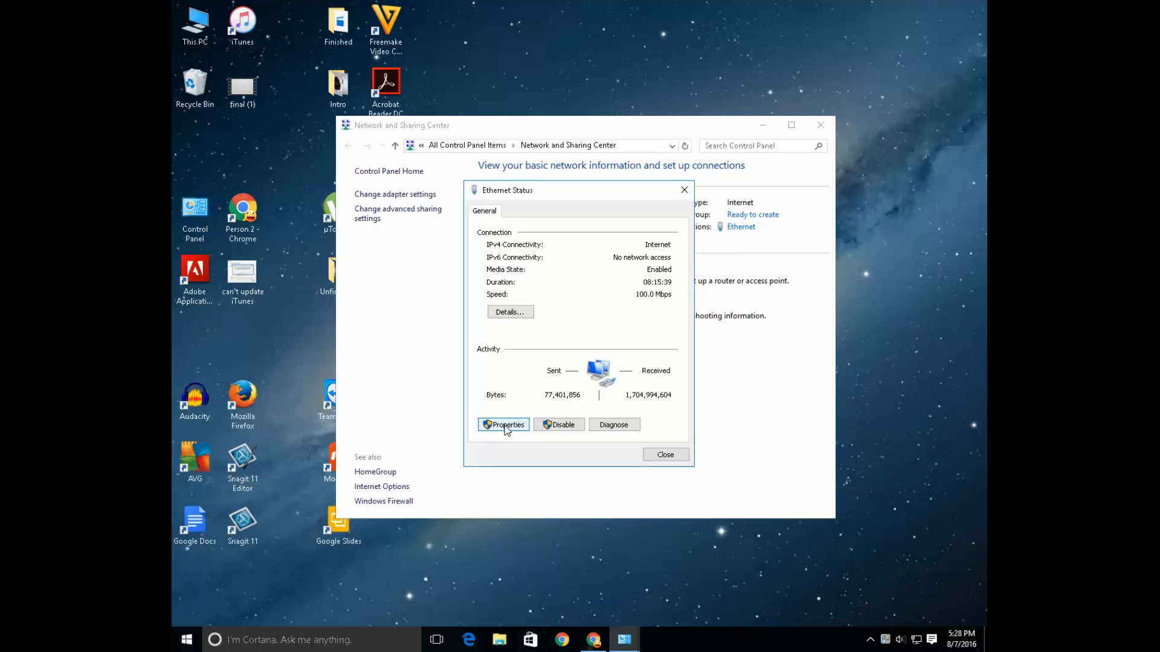
{"action": "mouse_move", "coordinate": [790, 248]}
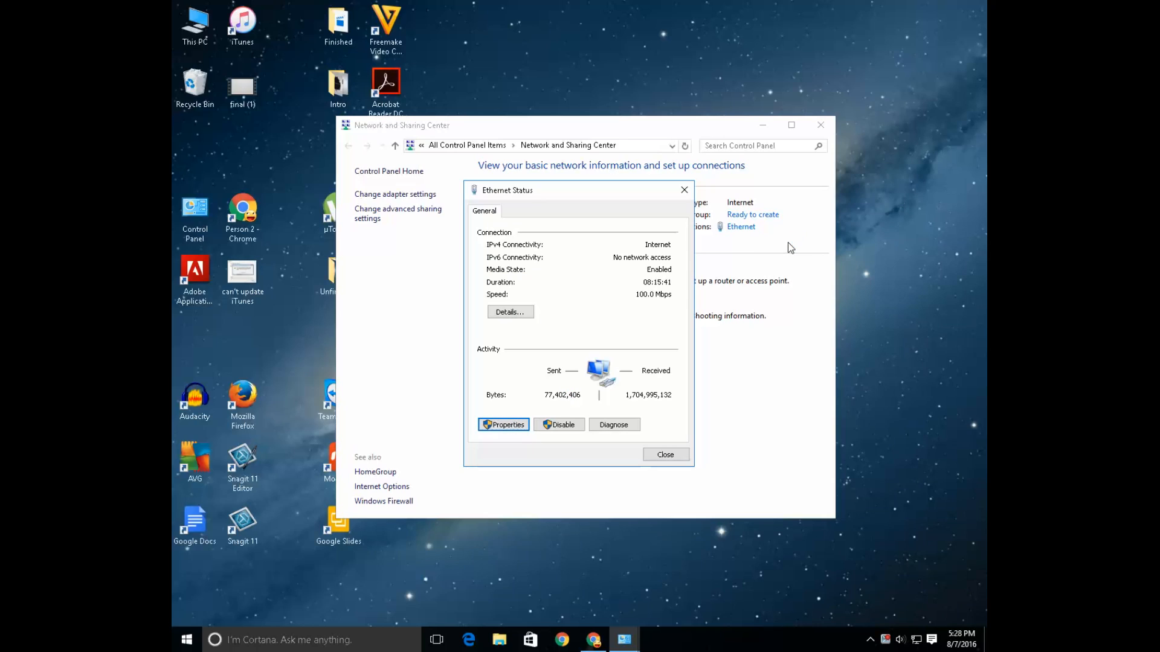
{"action": "left_click", "coordinate": [503, 425]}
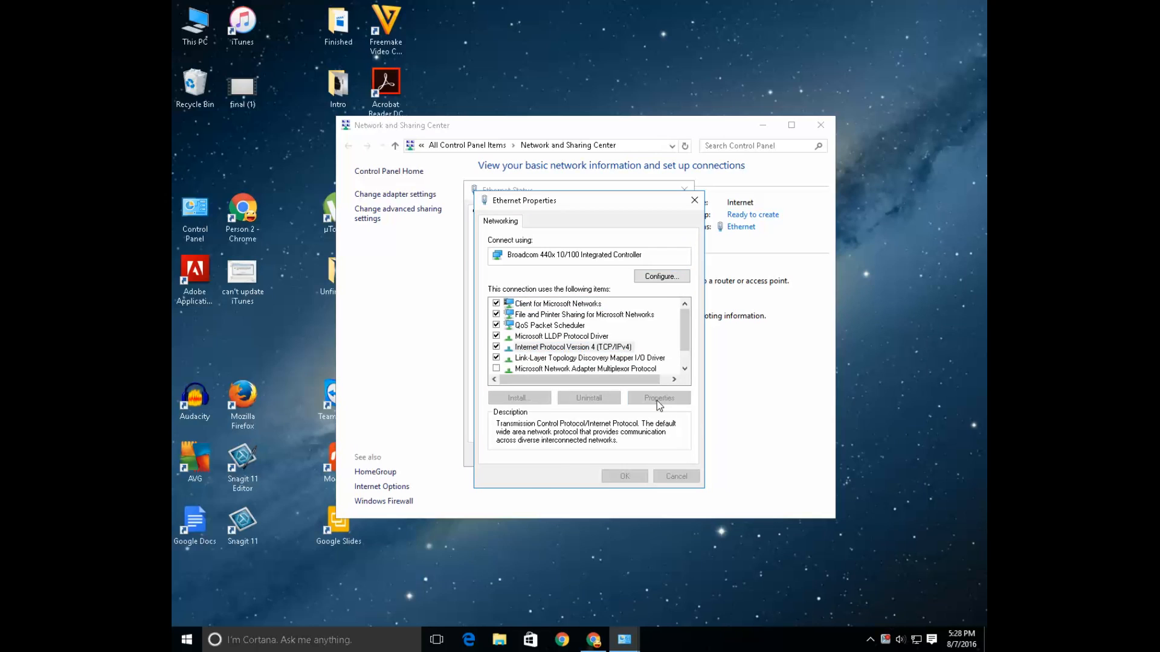
{"action": "left_click", "coordinate": [658, 397]}
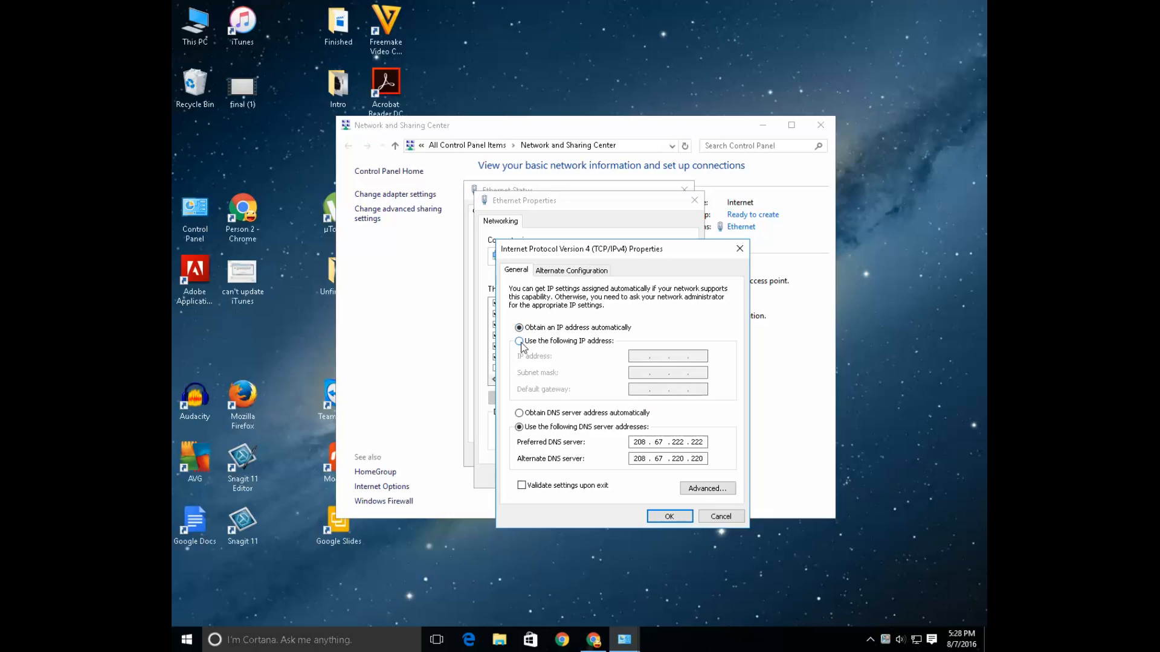
Choose a fixed address and enter IP 192.168.1.100 with subnet mask 255.255.255.0.
{"action": "left_click", "coordinate": [518, 341]}
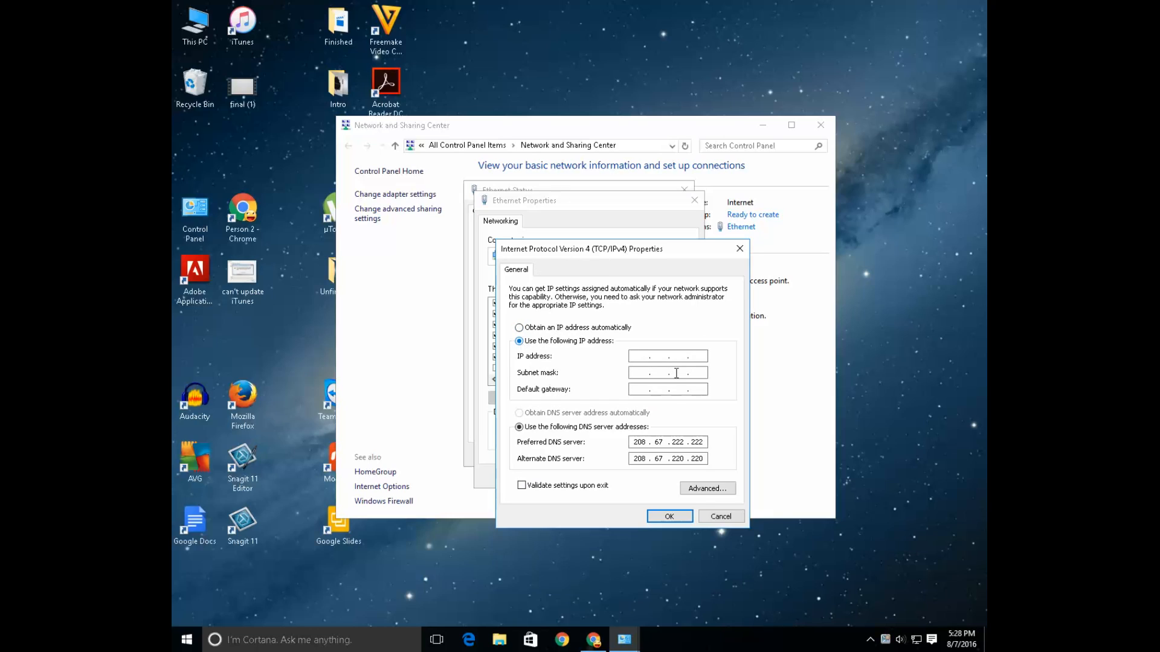
{"action": "type", "text": "192"}
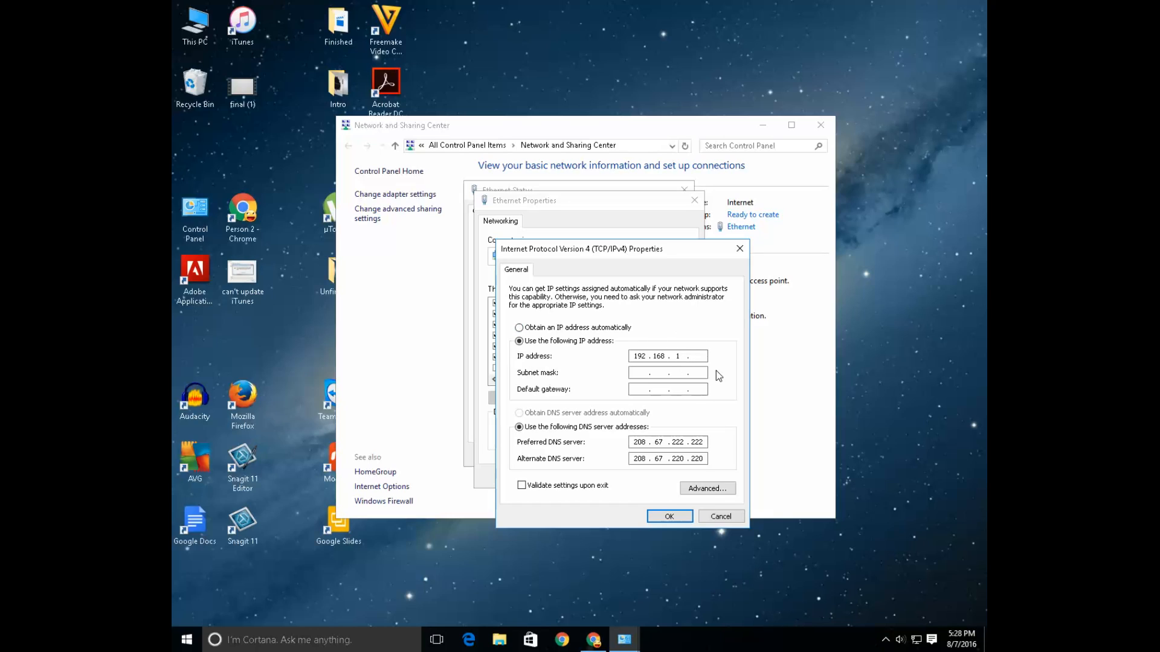
{"action": "left_click", "coordinate": [691, 355]}
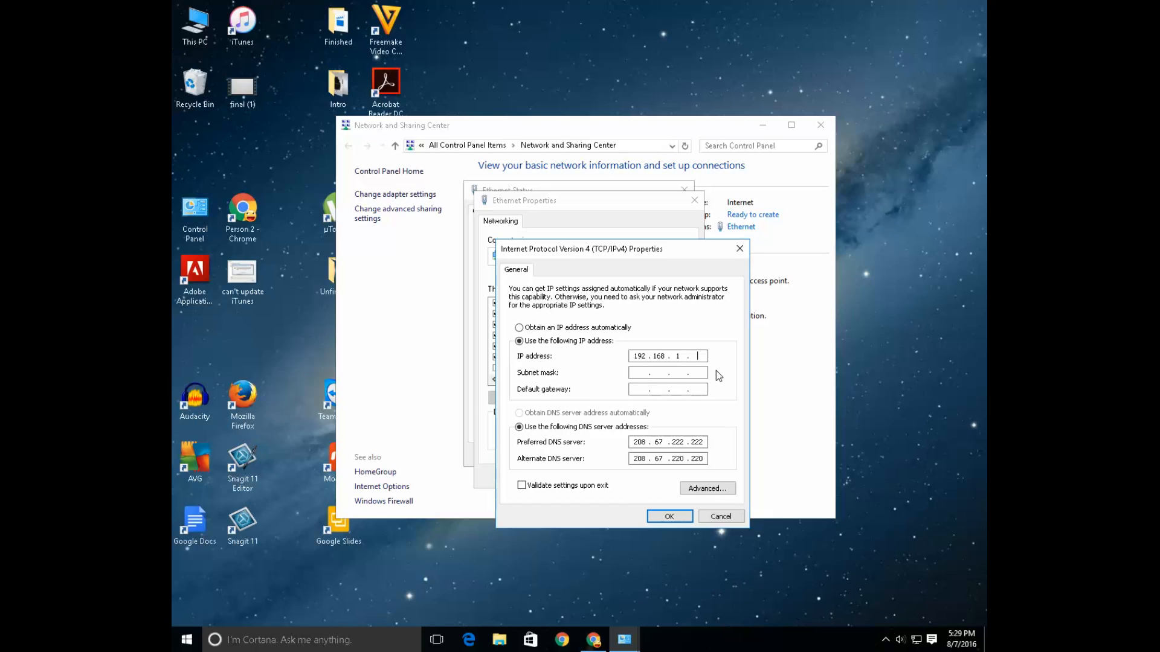
{"action": "type", "text": "100"}
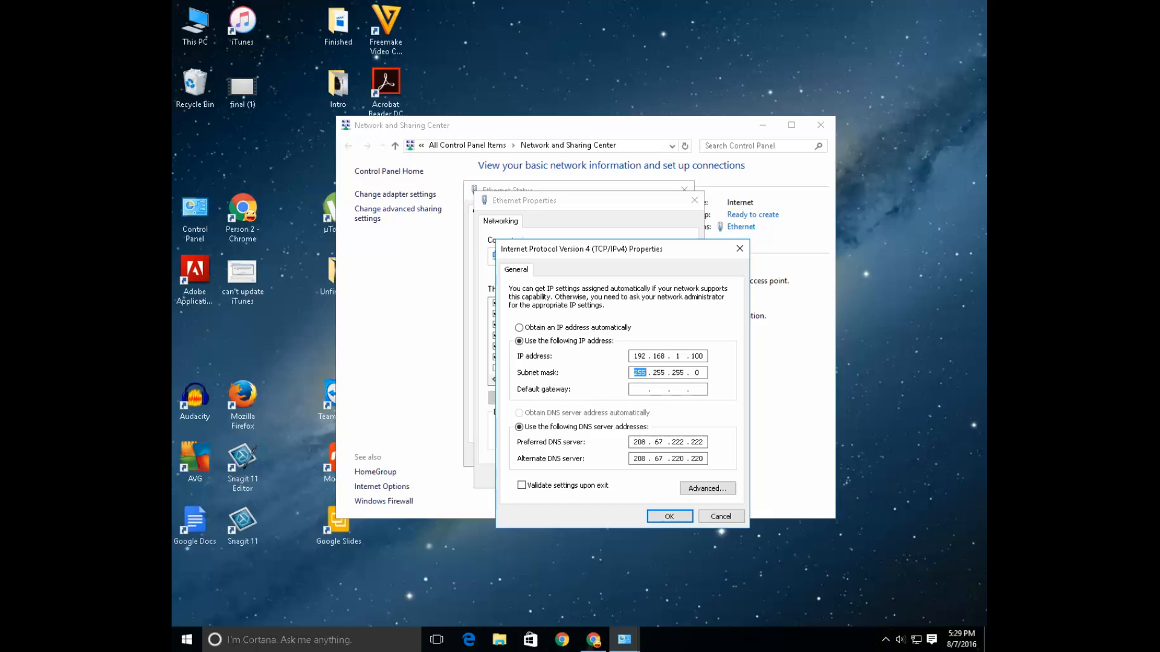
{"action": "mouse_move", "coordinate": [543, 327]}
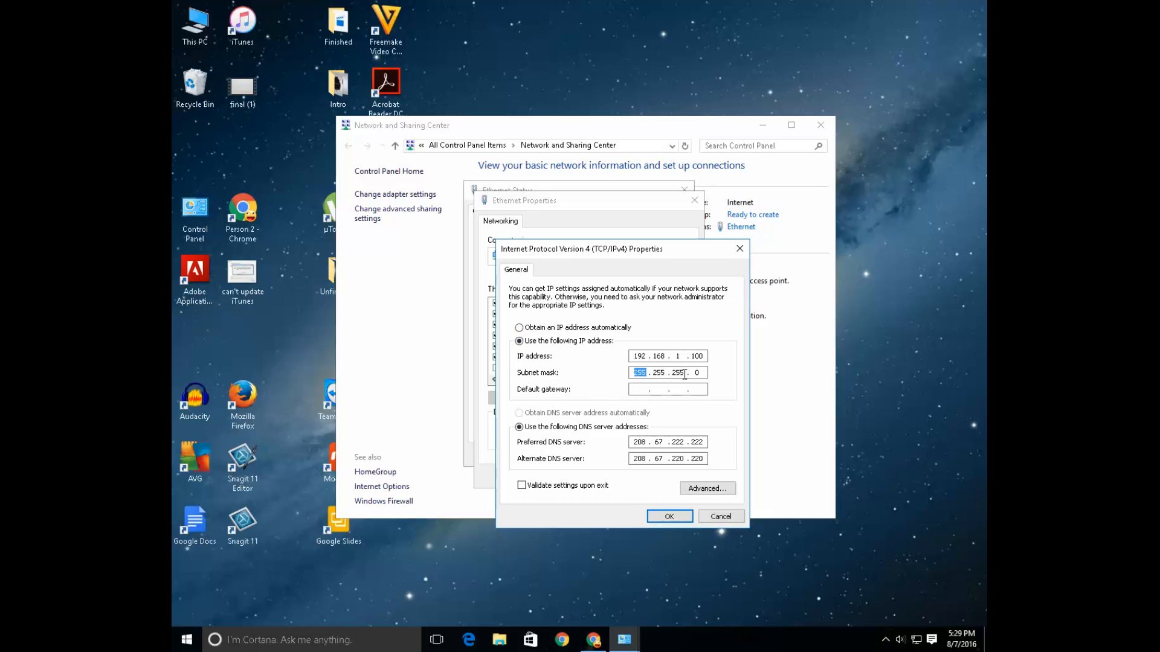
Enter the default gateway 192.168.1.1.
{"action": "left_click", "coordinate": [667, 389]}
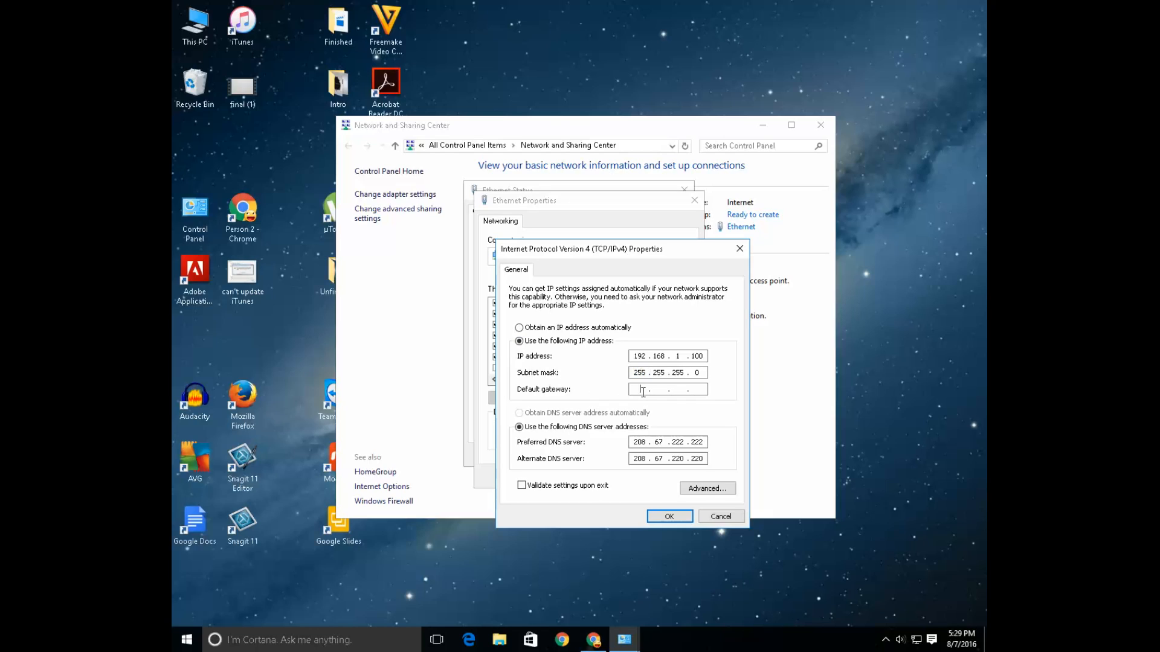
{"action": "type", "text": "192"}
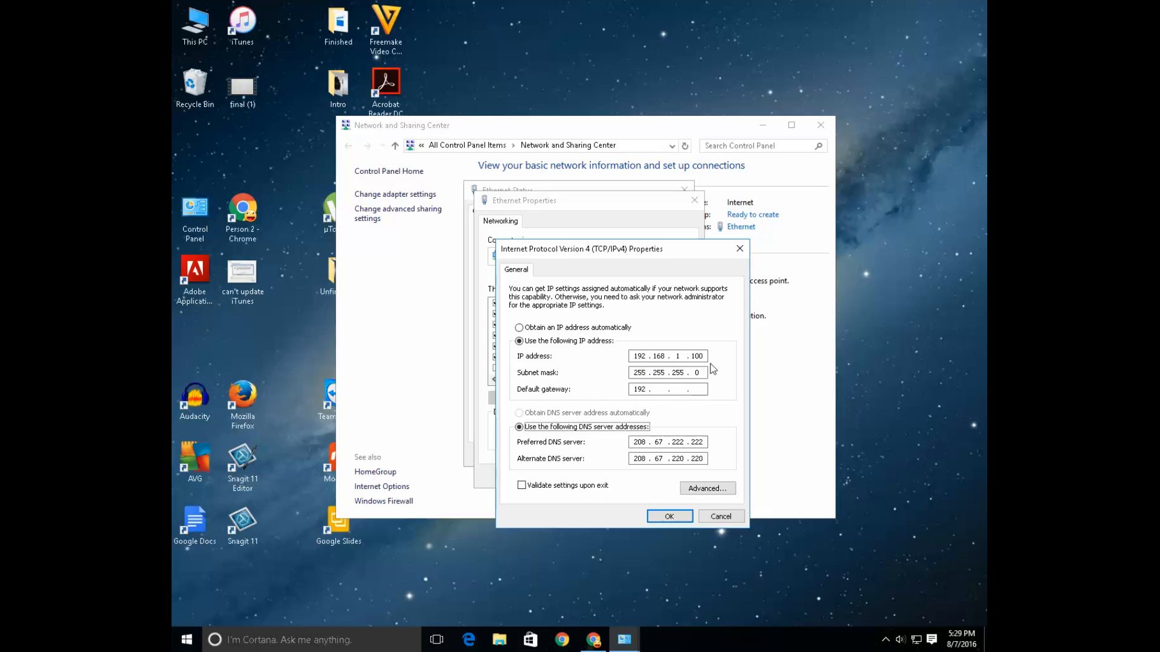
{"action": "type", "text": "1"}
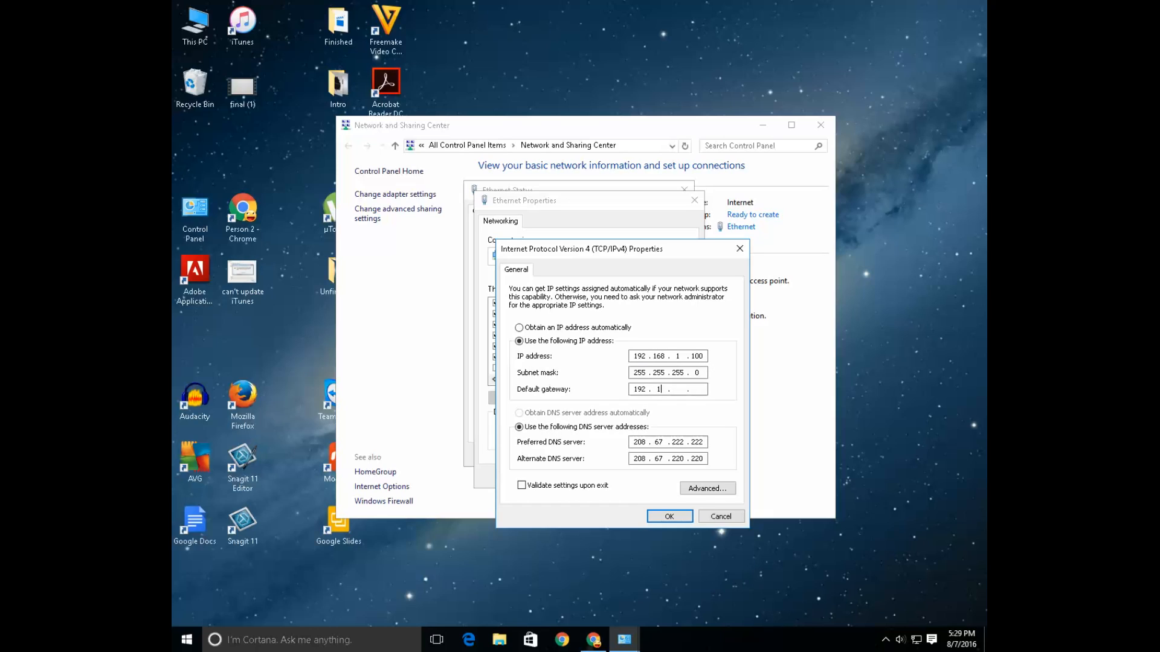
{"action": "type", "text": "168"}
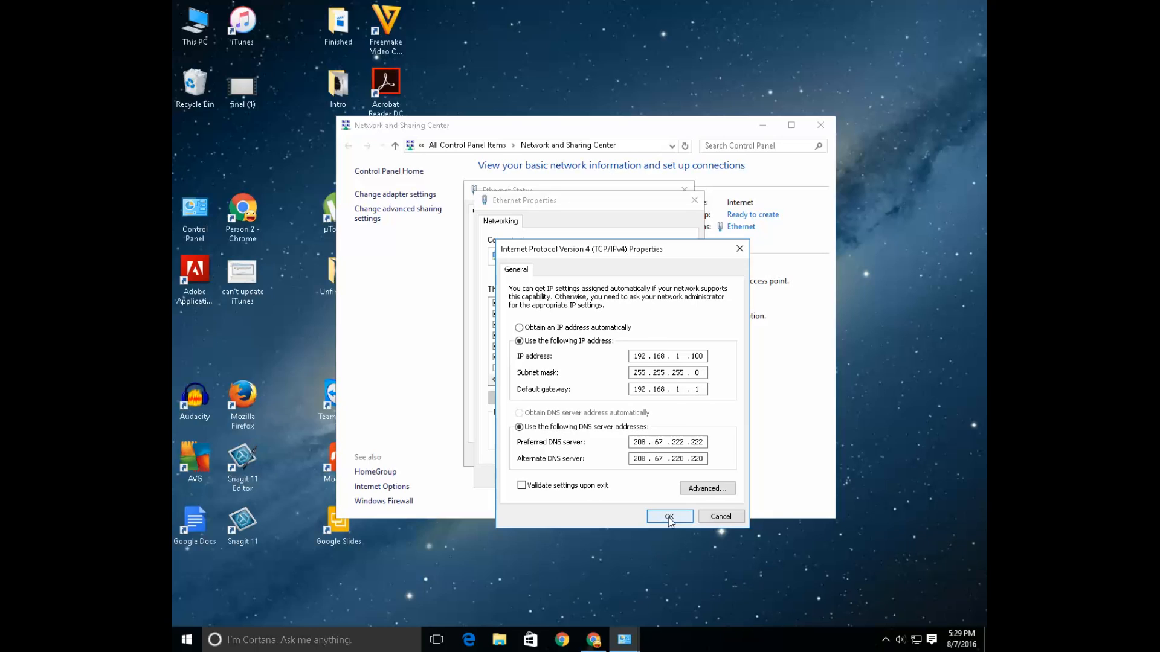
Confirm the static IPv4 settings and close Ethernet Properties back to the status window.
{"action": "left_click", "coordinate": [668, 516]}
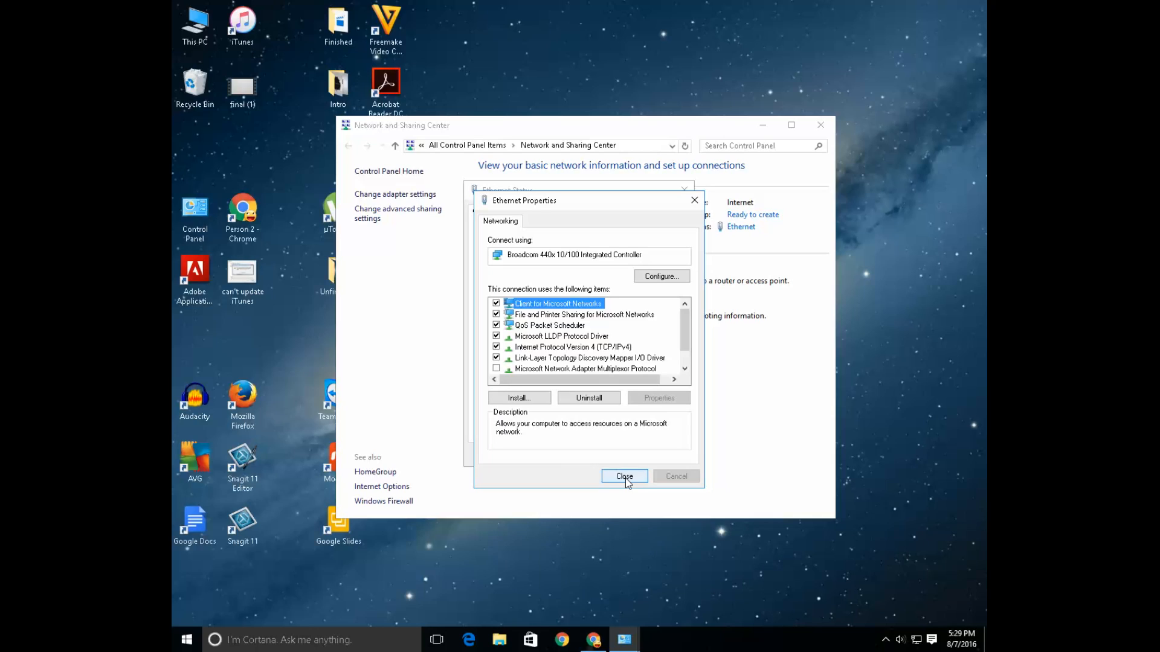
{"action": "left_click", "coordinate": [623, 476]}
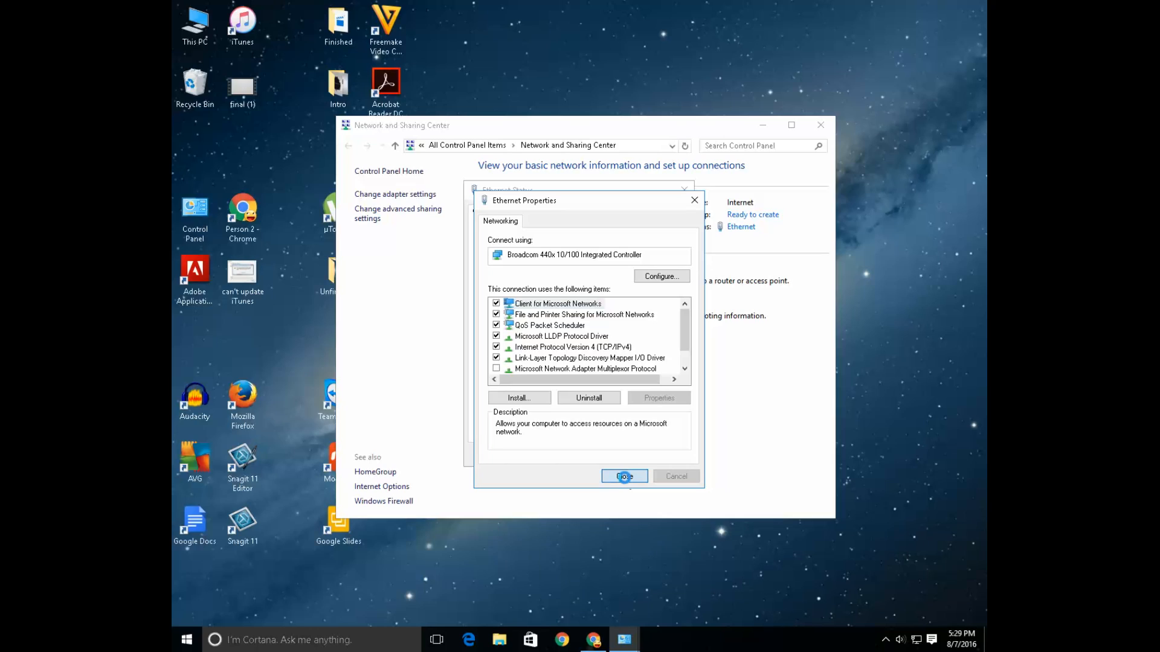
{"action": "left_click", "coordinate": [623, 476]}
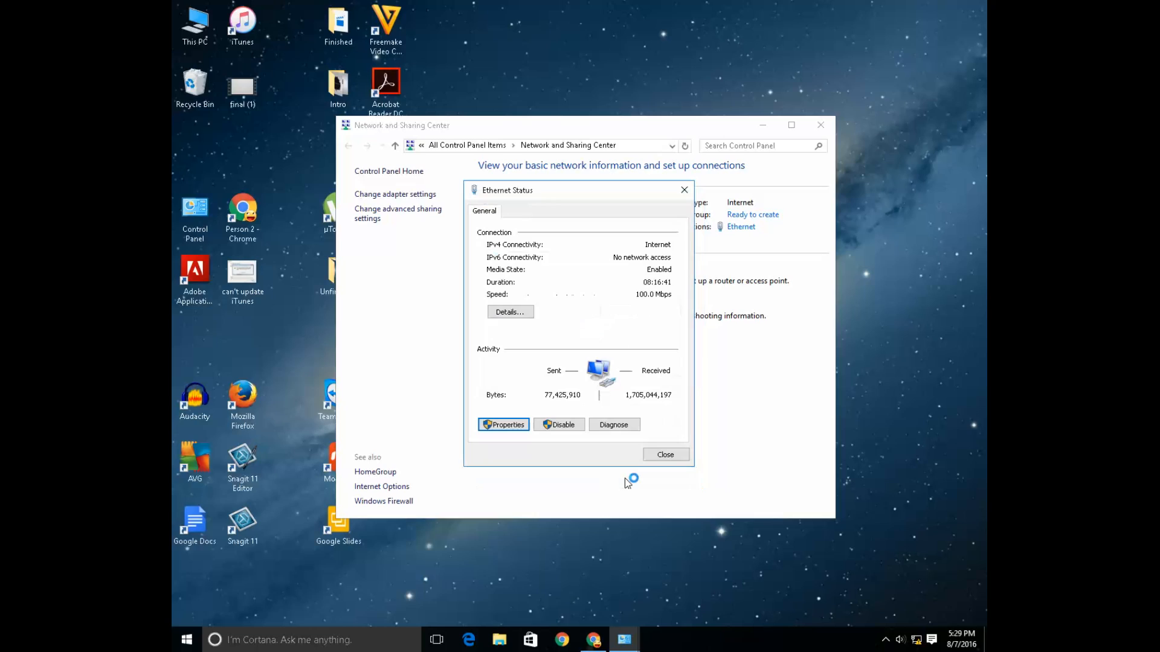